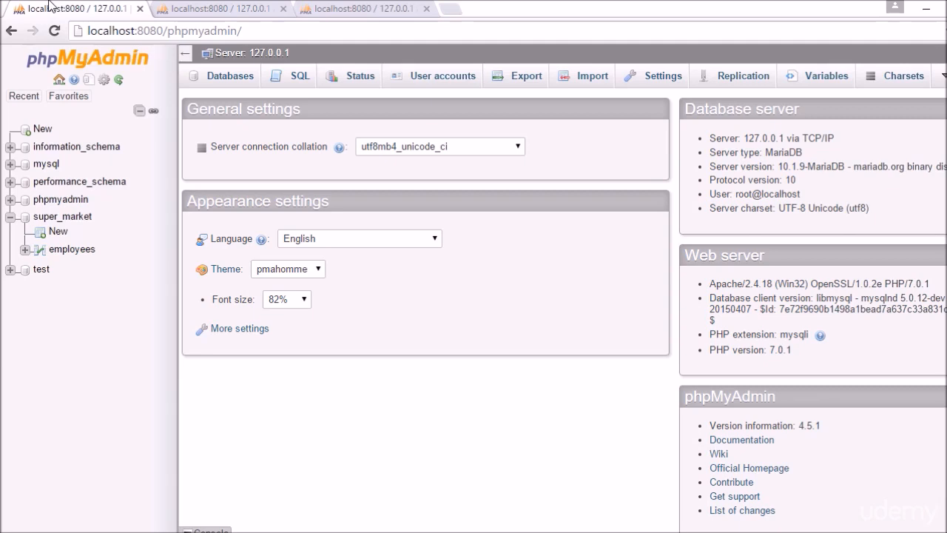
- Run ALTER TABLE employees MODIFY employee_id INT(11) NOT NULL AUTO_INCREMENT in the super_market SQL box
{"action": "left_click", "coordinate": [62, 216]}
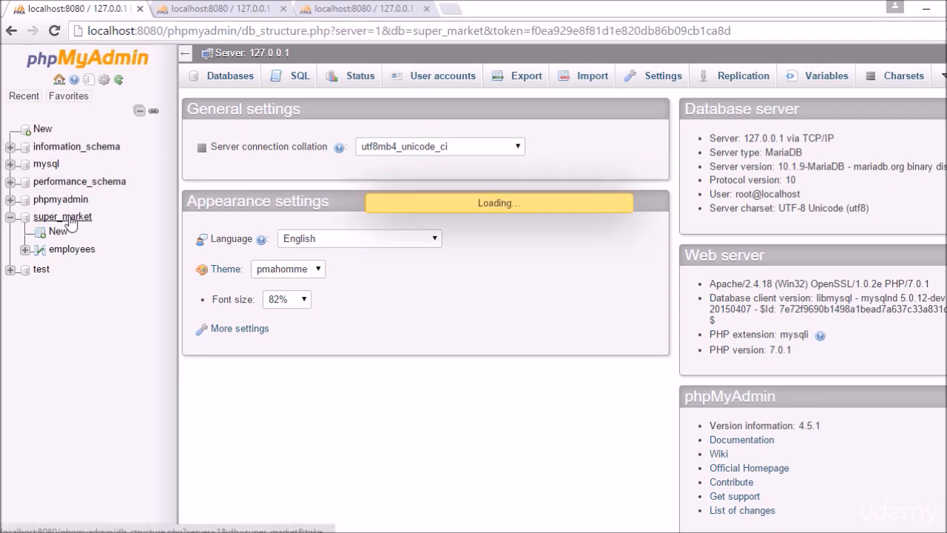
{"action": "left_click", "coordinate": [62, 216]}
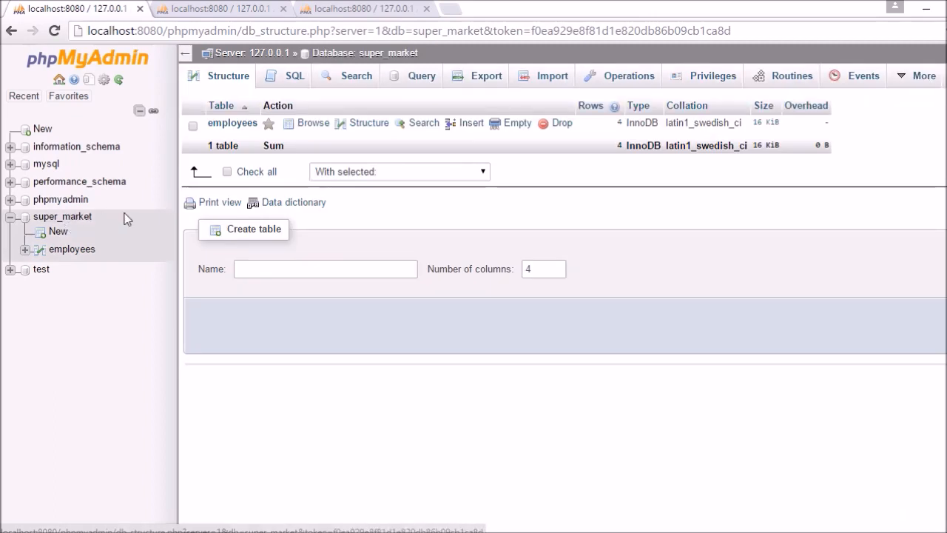
{"action": "left_click", "coordinate": [295, 75]}
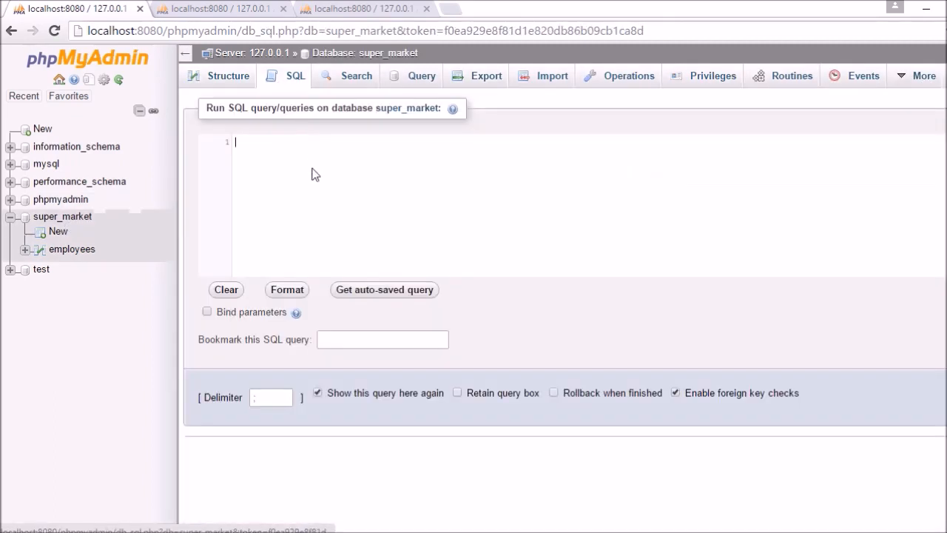
{"action": "type", "text": "ALTER TABLE employees"}
{"action": "type", "text": "MODIFY employee_id INT(11) NOT NULL AUTO_INCREMENT;"}
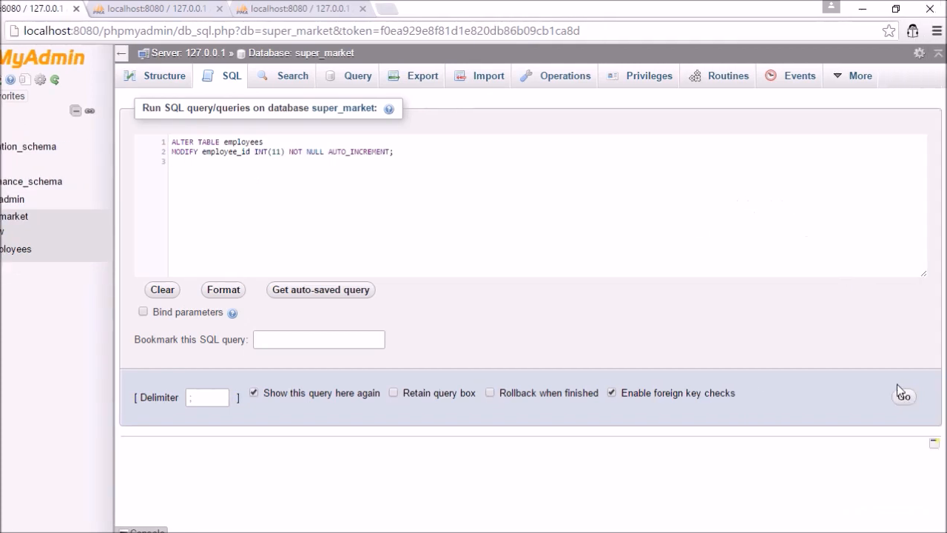
{"action": "mouse_move", "coordinate": [903, 396]}
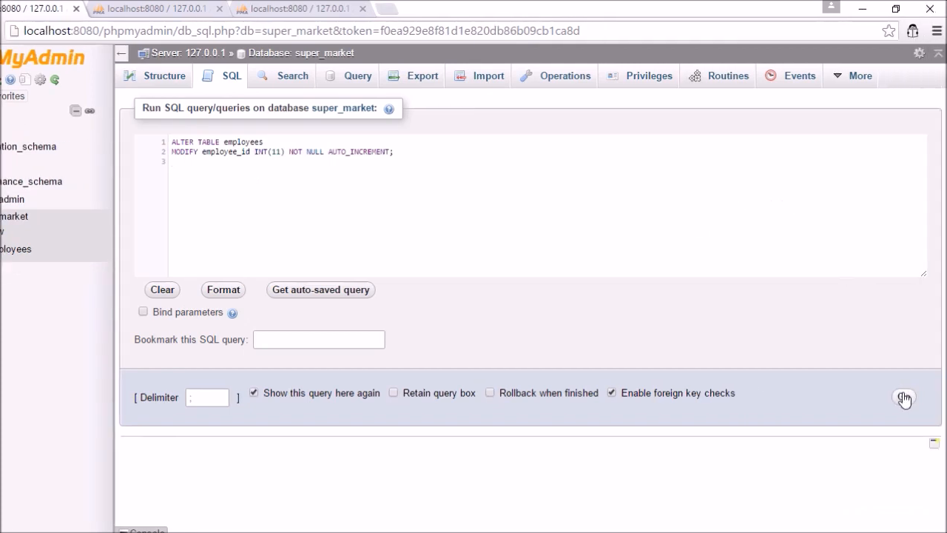
{"action": "left_click", "coordinate": [902, 396]}
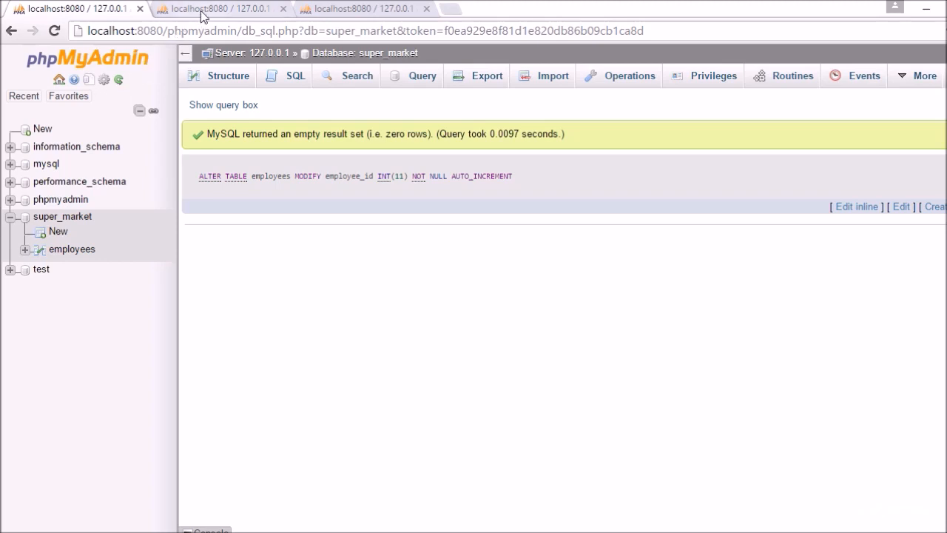
- Insert one employee by name, hourly_pay, position and employee_contact only, receiving id 5
{"action": "left_click", "coordinate": [294, 75]}
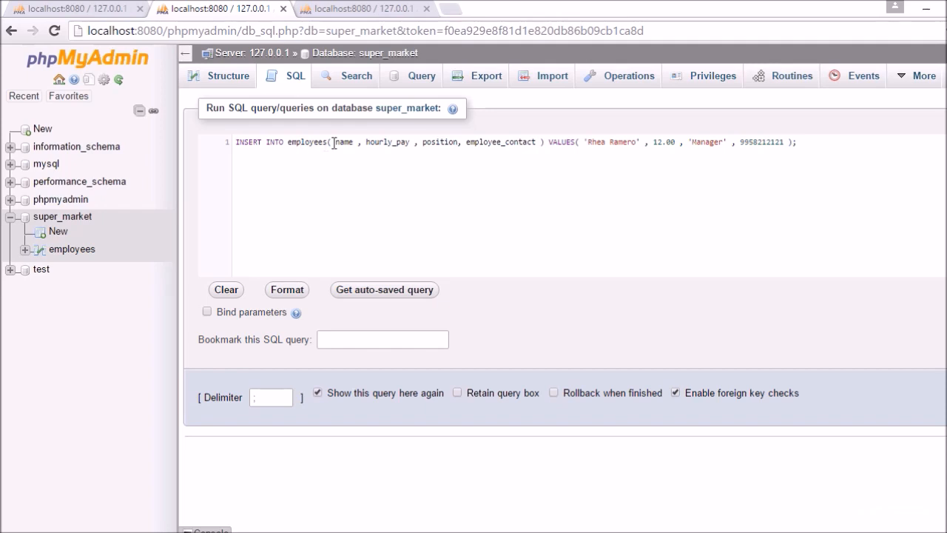
{"action": "left_click_drag", "start_coordinate": [332, 142], "coordinate": [421, 142]}
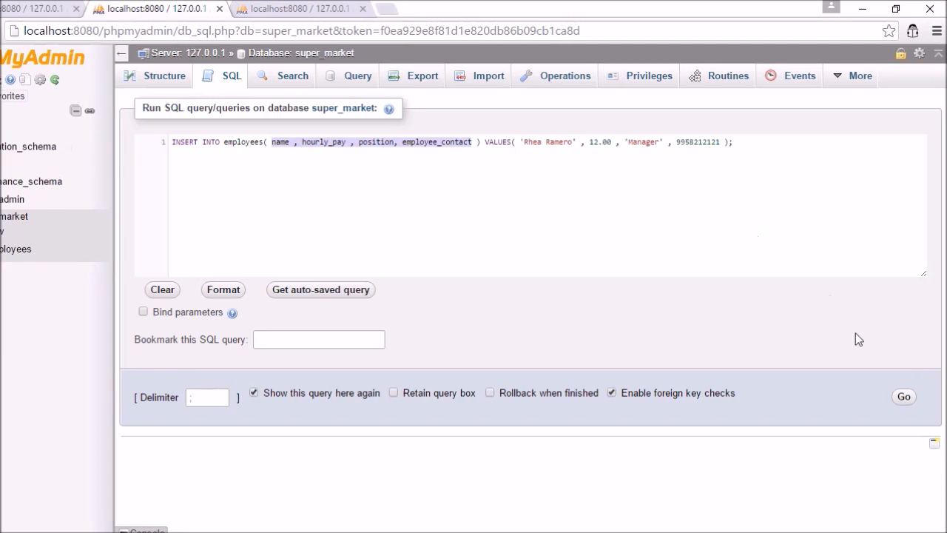
{"action": "left_click", "coordinate": [903, 396]}
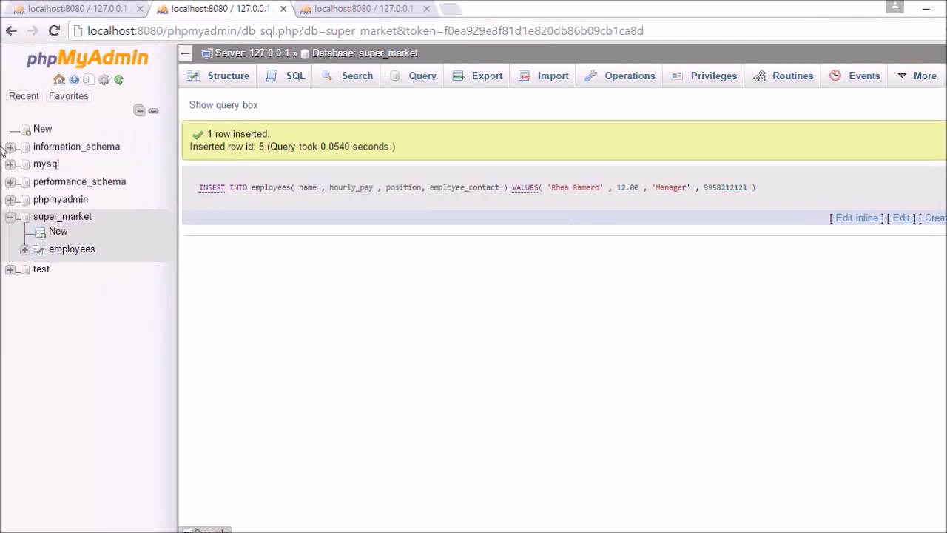
{"action": "left_click", "coordinate": [71, 248]}
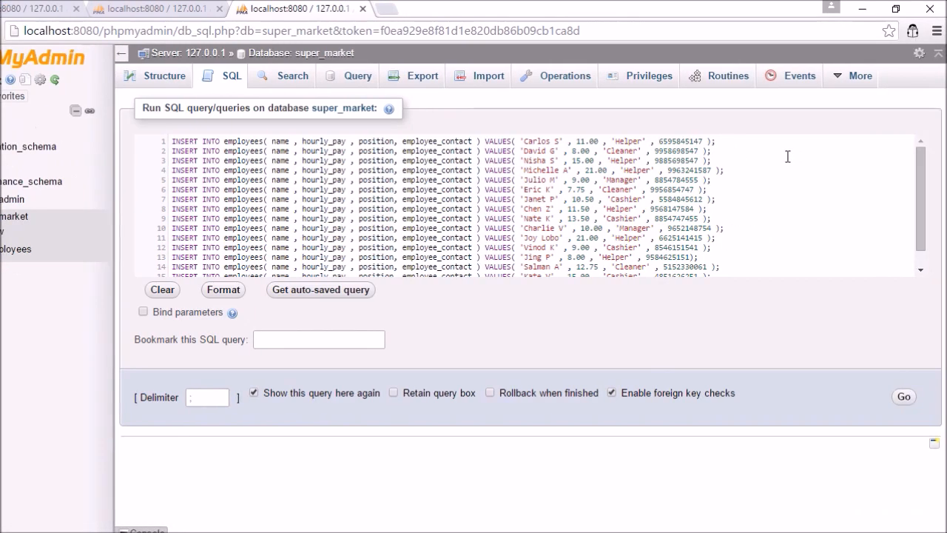
- Execute the pasted batch of INSERT INTO employees statements, reported successful
{"action": "left_click", "coordinate": [903, 397]}
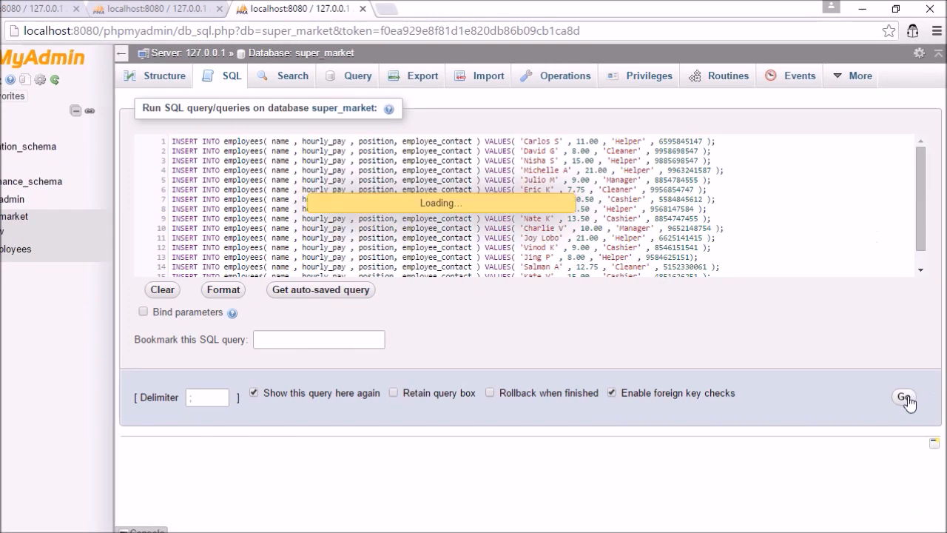
{"action": "left_click", "coordinate": [903, 397]}
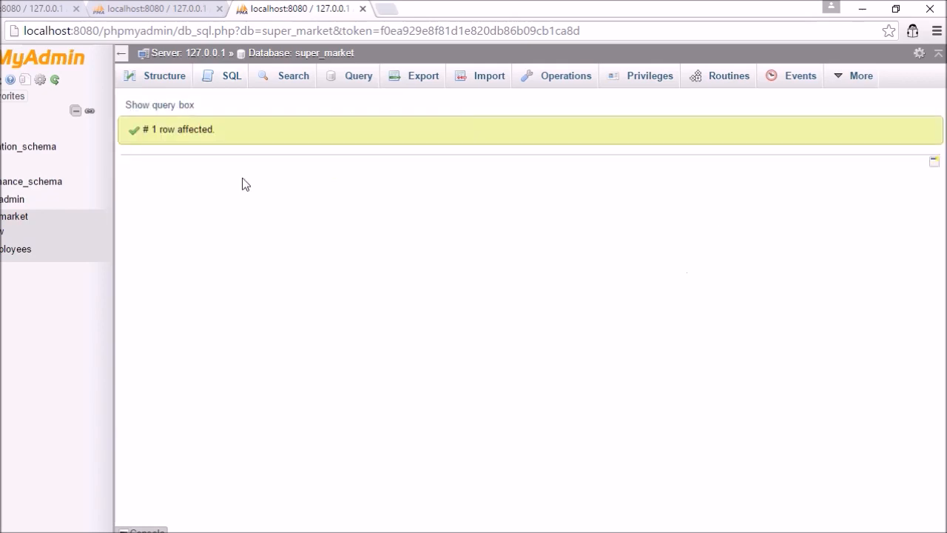
- Browse the employees table and scroll through all 20 rows with employee_id 1 to 20
{"action": "left_click", "coordinate": [71, 249]}
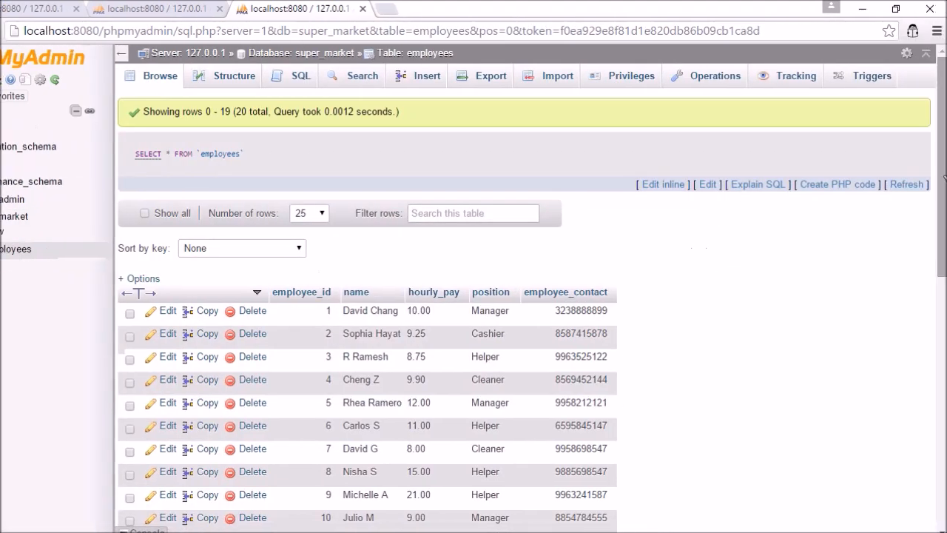
{"action": "scroll", "scroll_direction": "down", "scroll_amount": 3}
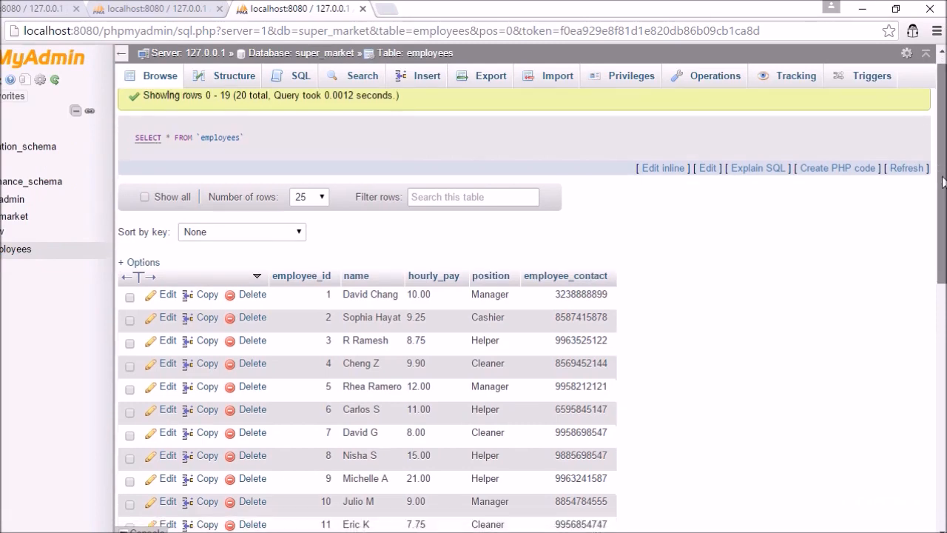
{"action": "scroll", "scroll_direction": "down", "scroll_amount": 3}
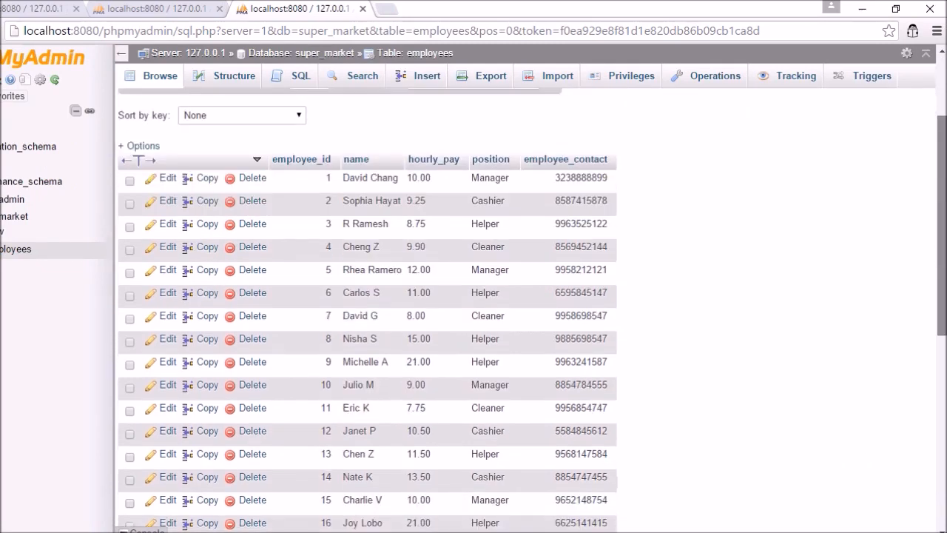
{"action": "scroll", "scroll_direction": "down", "scroll_amount": 3}
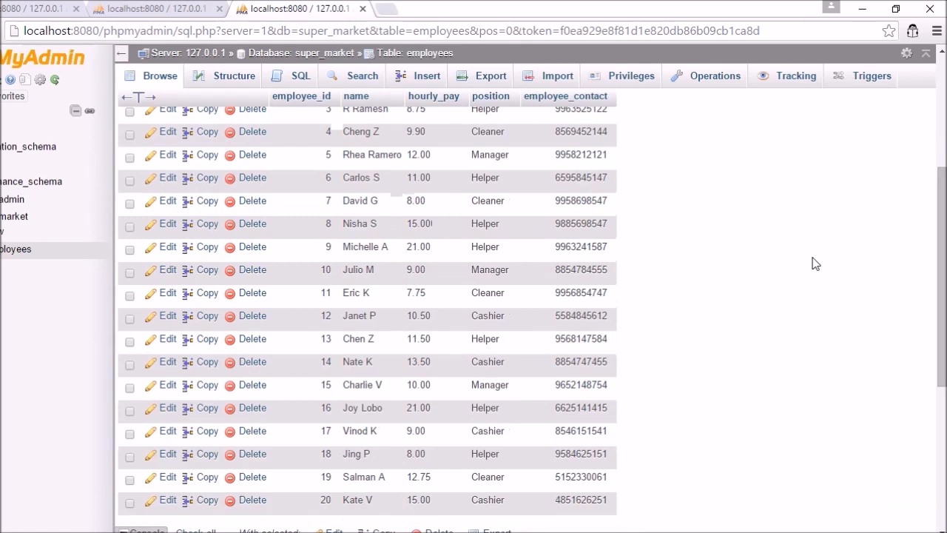
{"action": "mouse_move", "coordinate": [701, 231]}
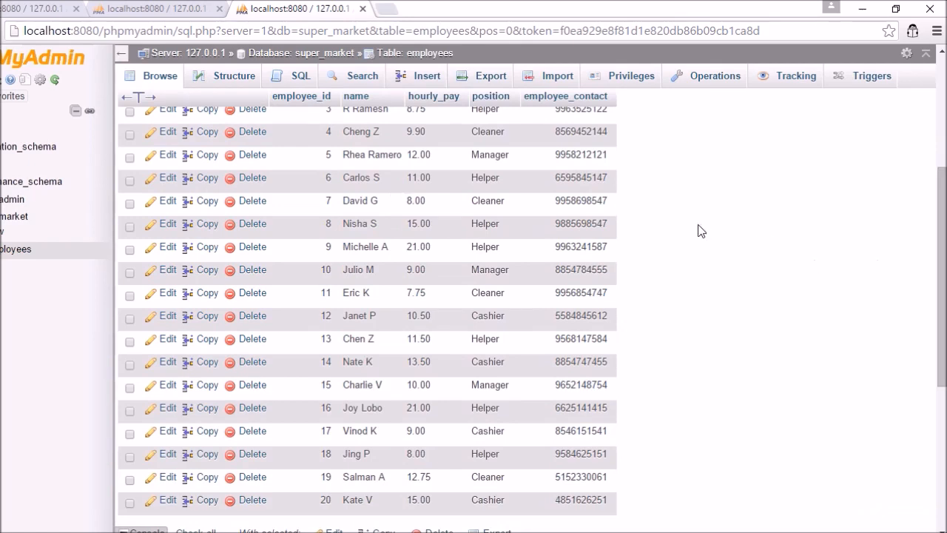